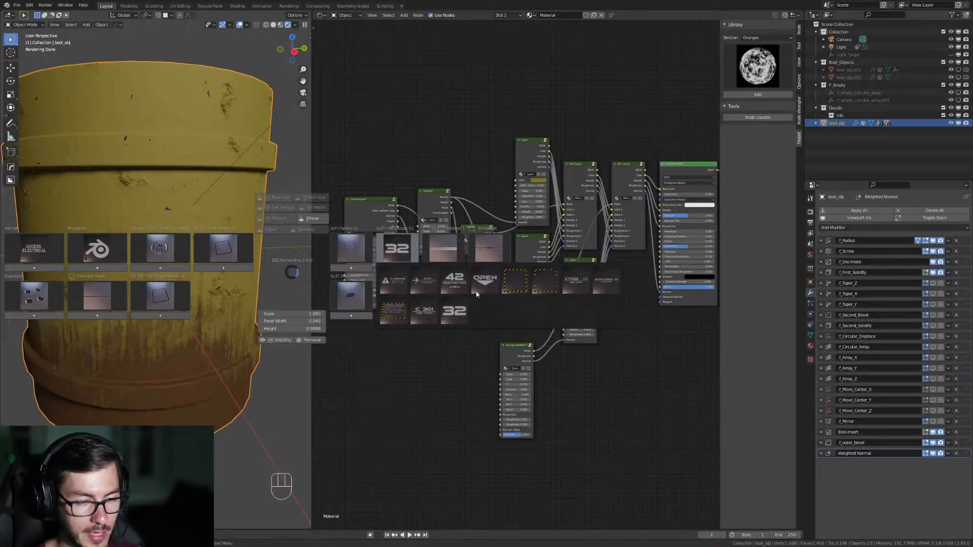
- Pick the Sci-Fi Info '32' decal and drop it onto the yellow barrel
left_click(453, 310)
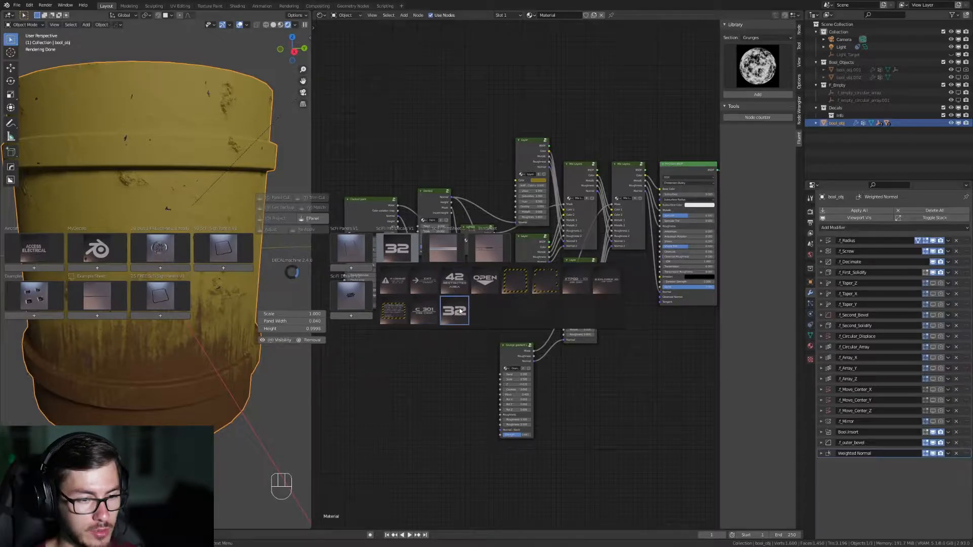
left_click(453, 310)
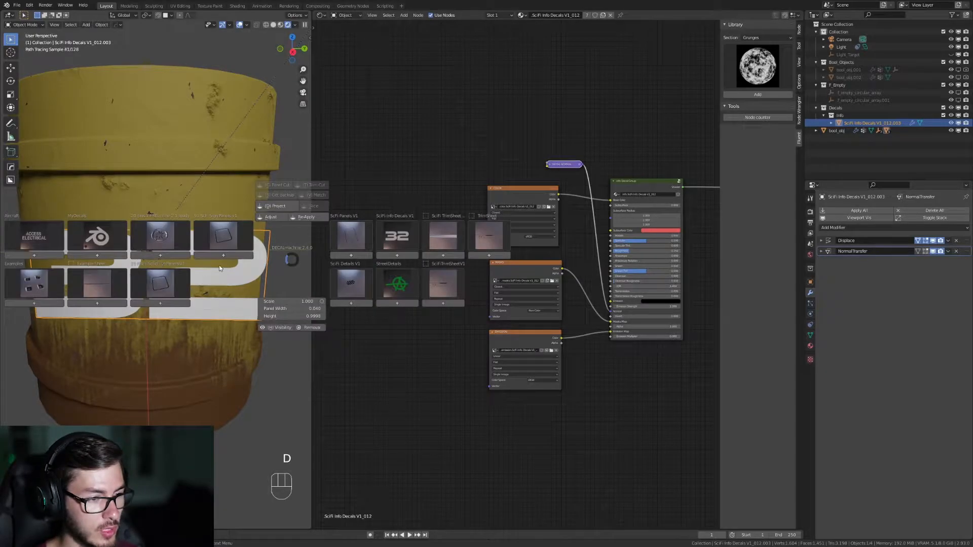
left_click(396, 235)
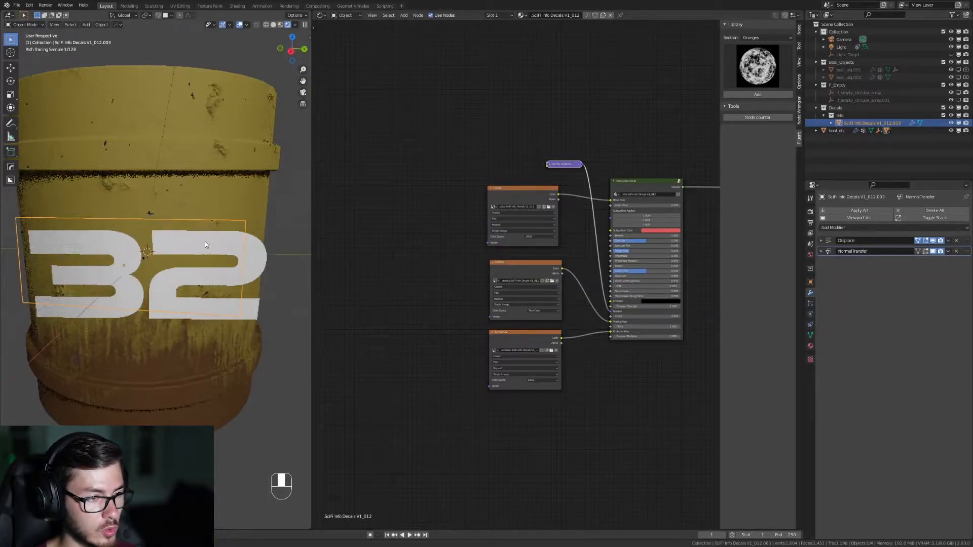
- Select the '32' decal and project it so it wraps the barrel's curved side
left_click(835, 131)
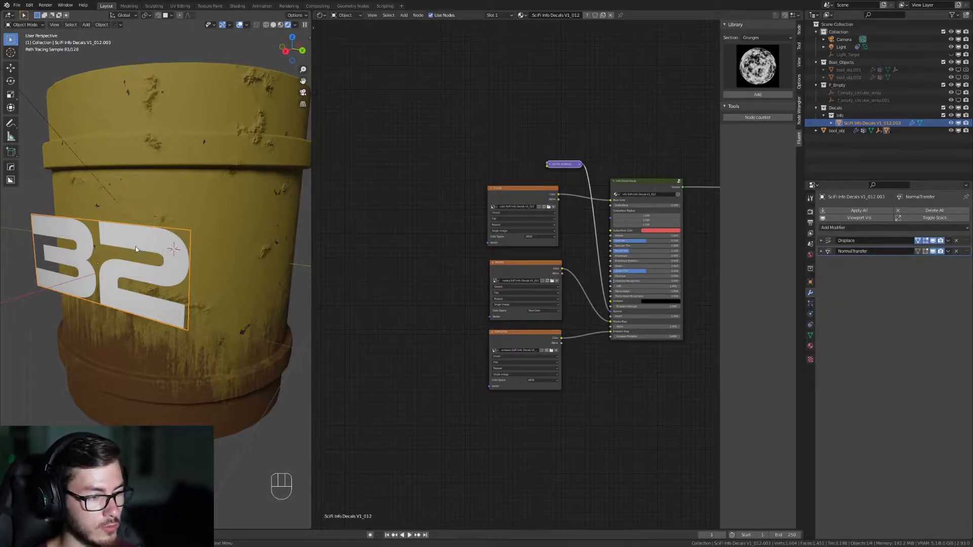
key("D")
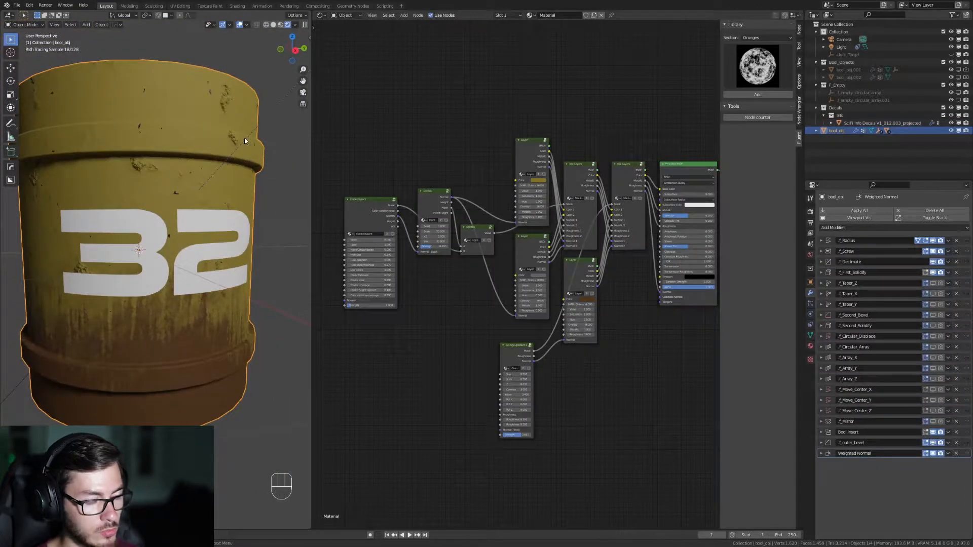
mouse_move(212, 223)
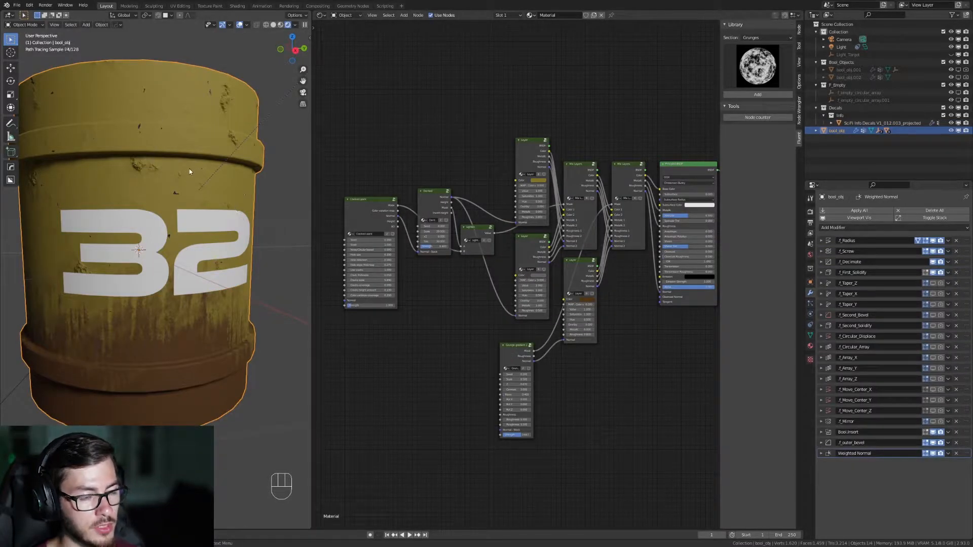
mouse_move(142, 145)
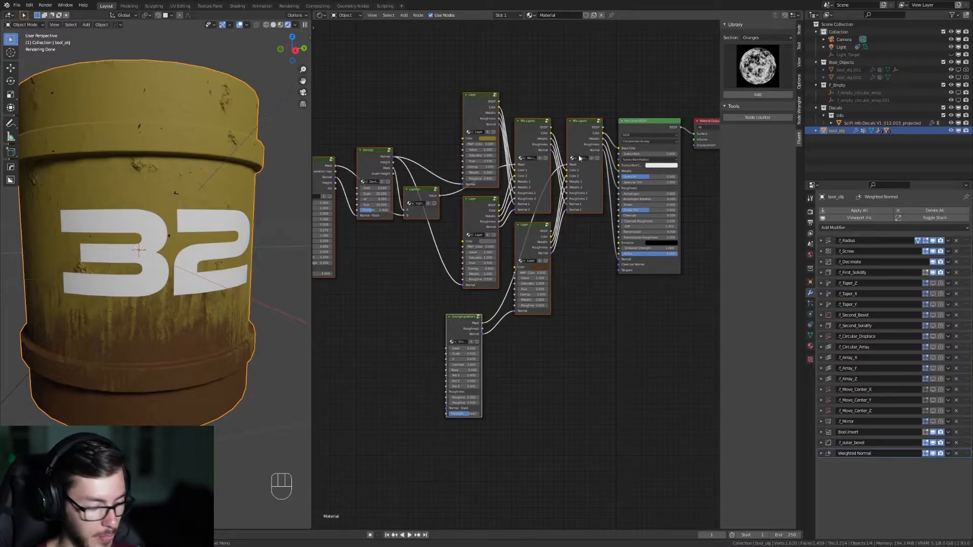
- Copy the barrel material's Fluent Materializer layer and mix nodes
key("ctrl+c")
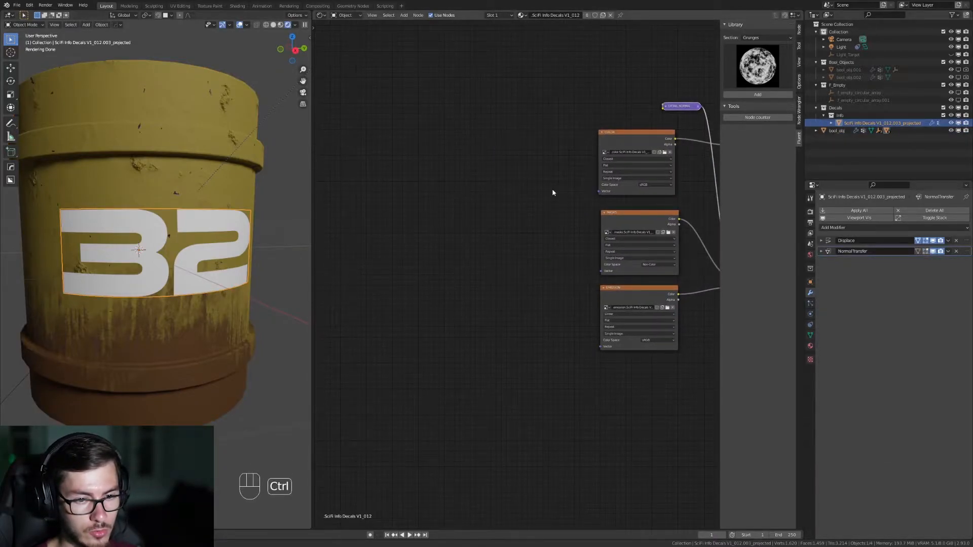
- Paste the copied Fluent nodes into the '32' decal's material beside its image textures
key("ctrl+v")
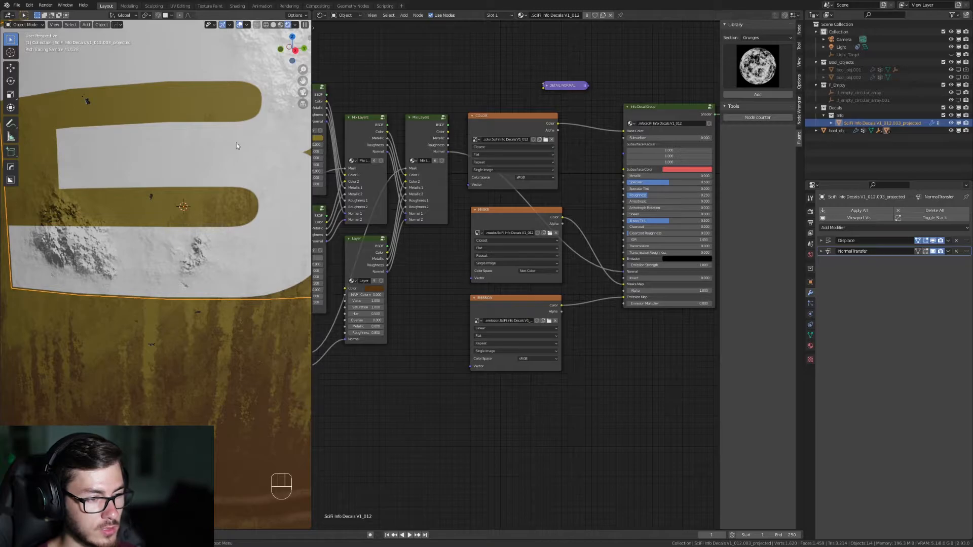
mouse_move(204, 253)
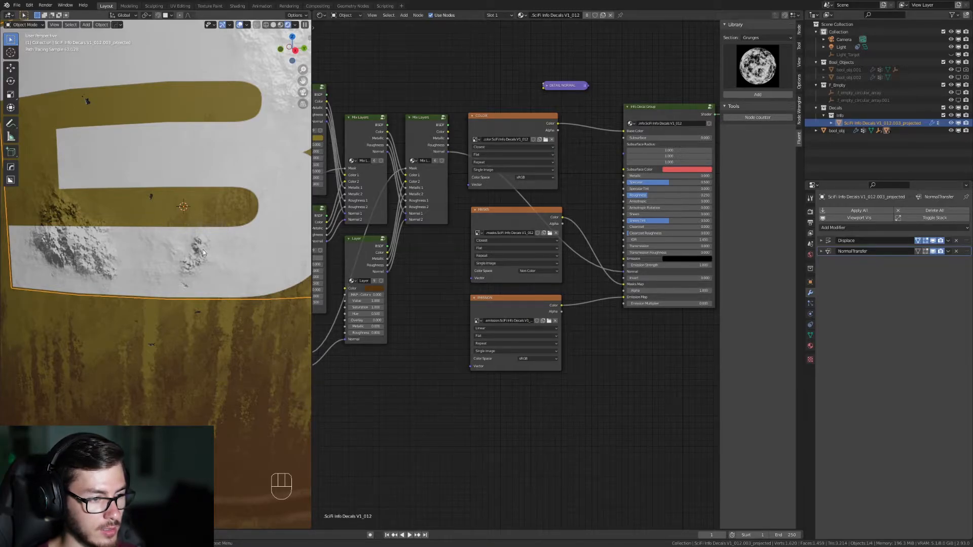
mouse_move(446, 141)
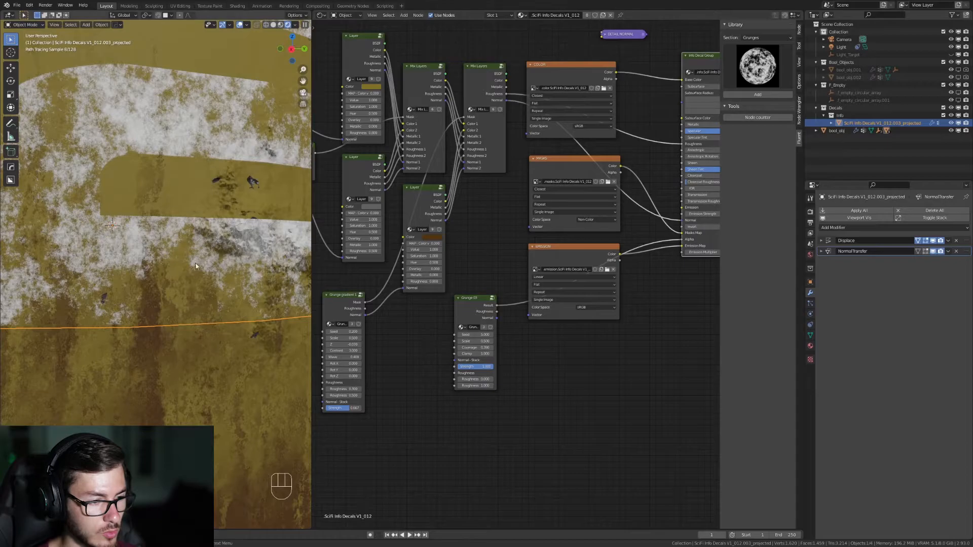
mouse_move(171, 284)
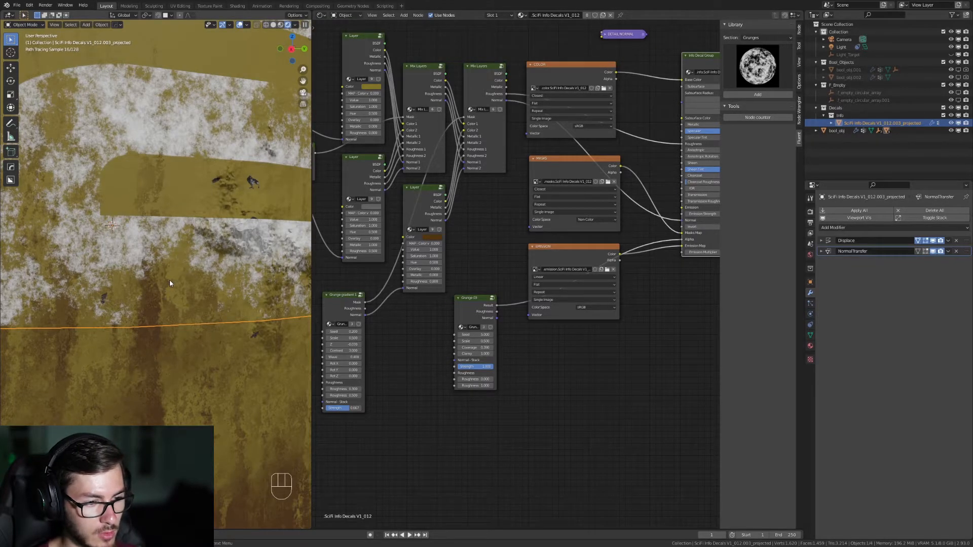